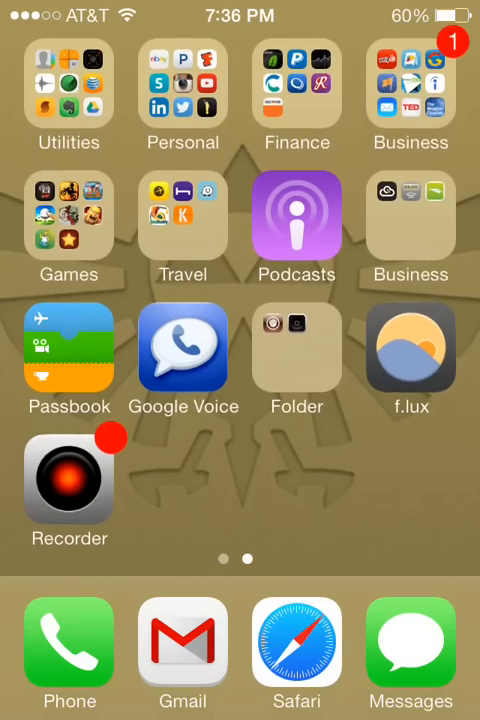
Step: Open f.lux and warm the At night temperature from 6500K to about 4600K
click(410, 348)
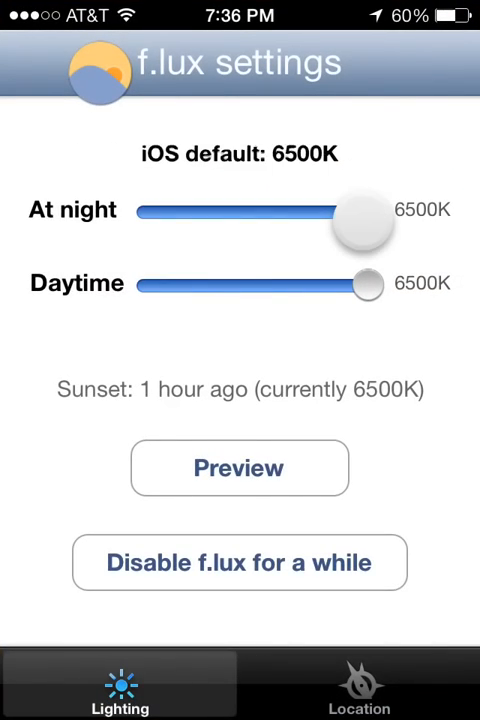
drag(365, 222, 358, 222)
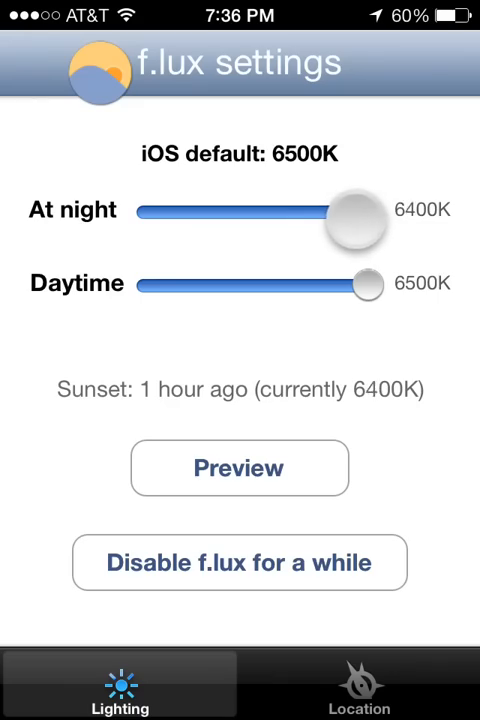
drag(355, 218, 263, 218)
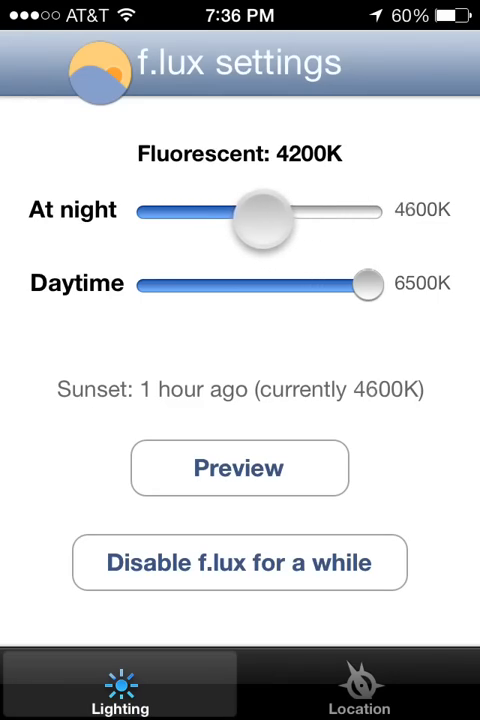
drag(265, 217, 228, 211)
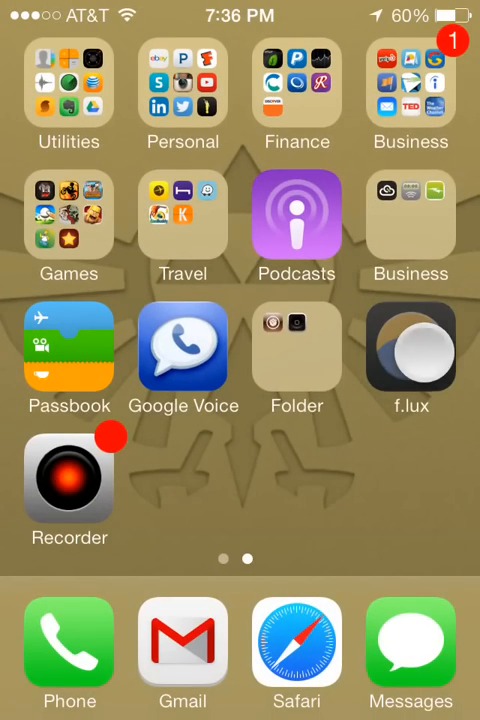
Step: Reopen f.lux, swing the night slider up to 6500K, then settle it at 4200K
click(410, 350)
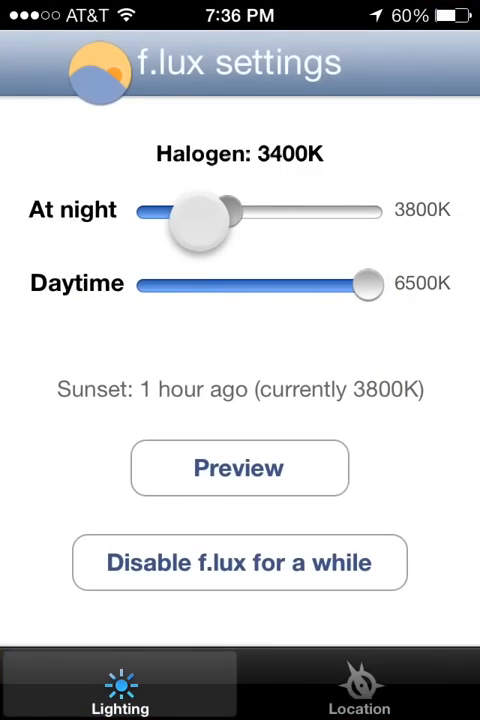
drag(200, 210, 370, 210)
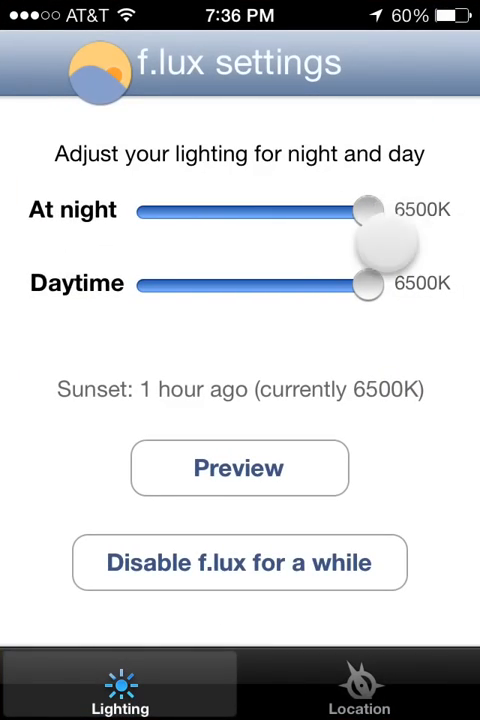
drag(370, 210, 290, 210)
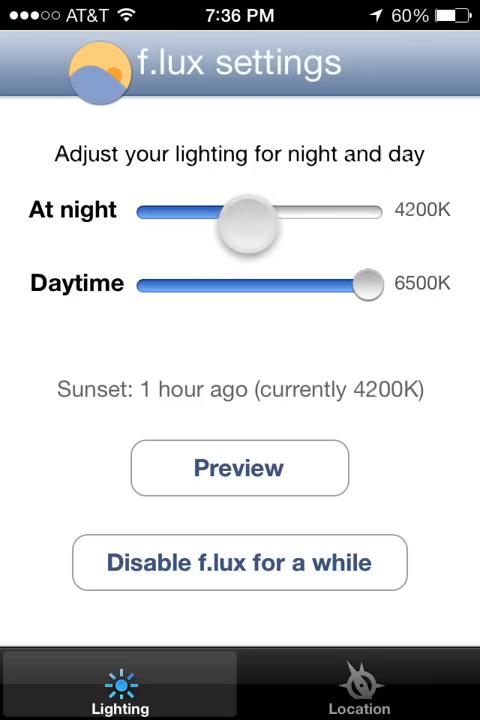
drag(250, 210, 247, 210)
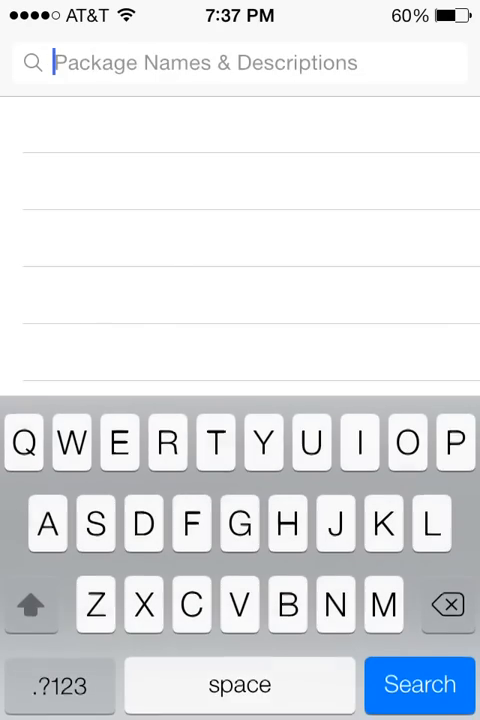
Step: Search Cydia for 'F.lux' and open the f.lux package details (version 0.986)
text(F)
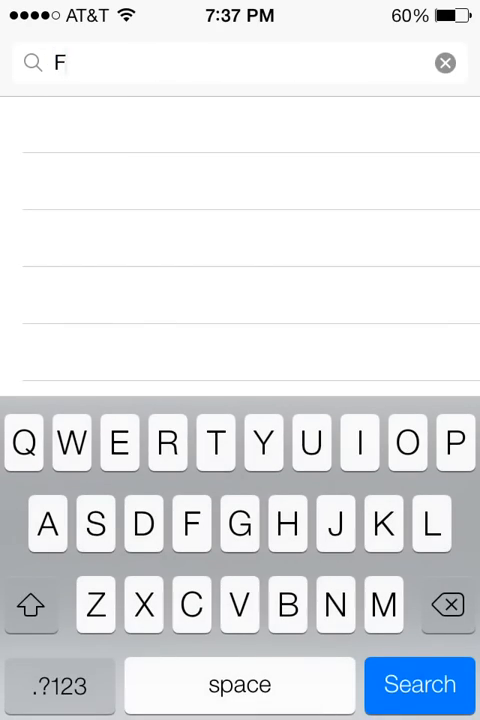
text(.)
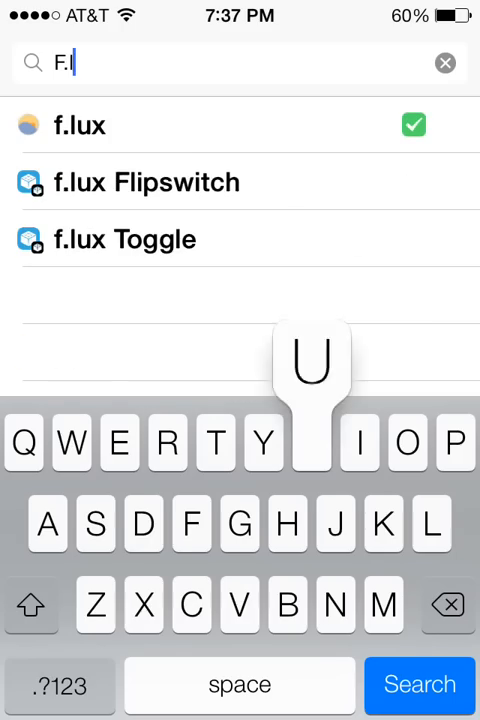
text(lux)
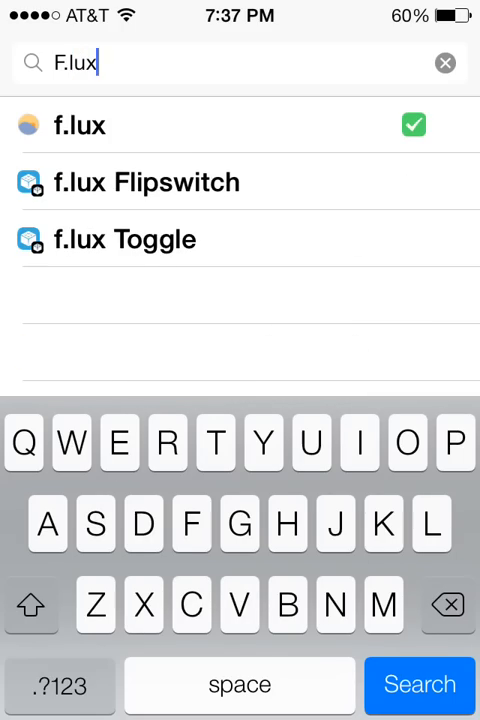
click(78, 125)
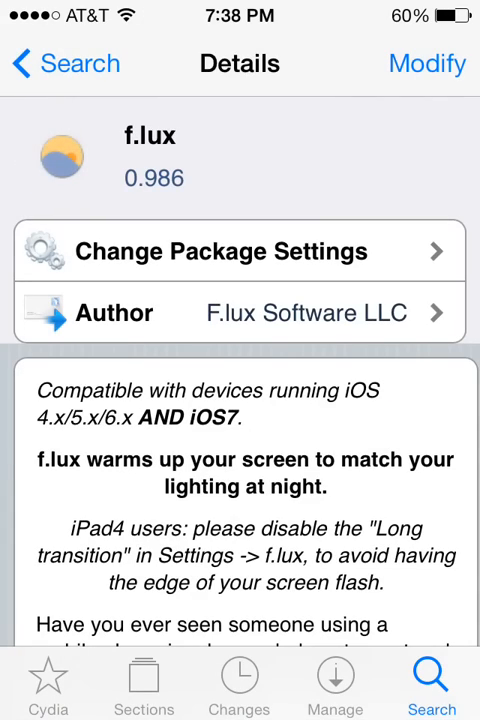
Step: Bring up the f.lux package's reinstall and remove options, then cancel without changes
click(427, 63)
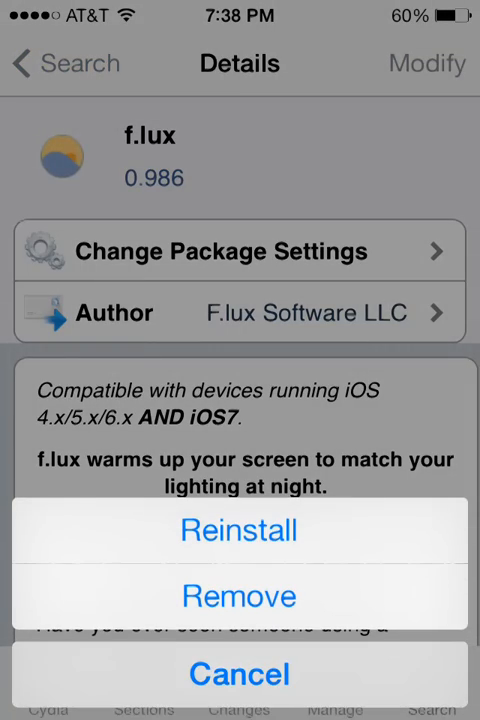
click(239, 673)
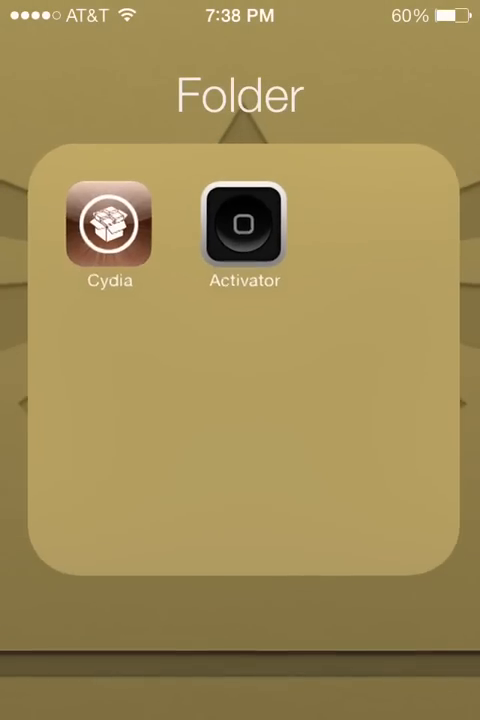
Step: Close the Cydia and Activator folder to reveal the f.lux icon
click(240, 600)
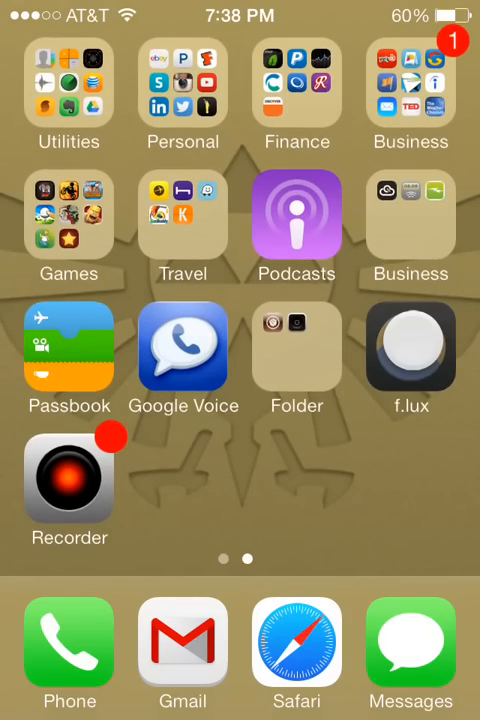
Step: Open f.lux, move the night slider to 3500K and back to 6500K, then disable f.lux temporarily
click(410, 348)
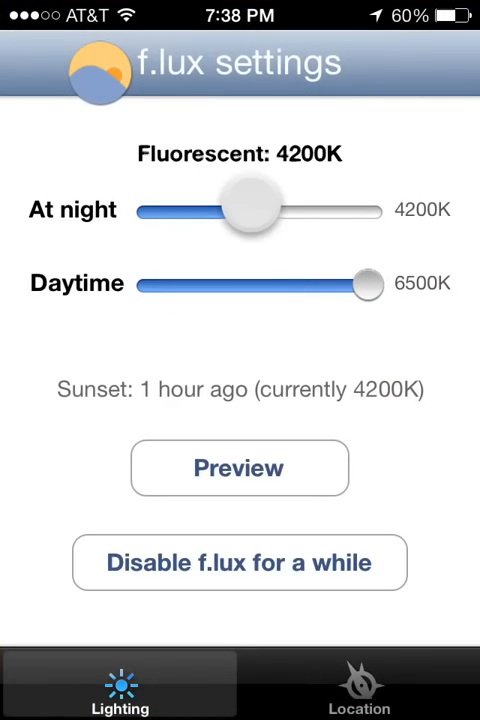
drag(253, 209, 290, 209)
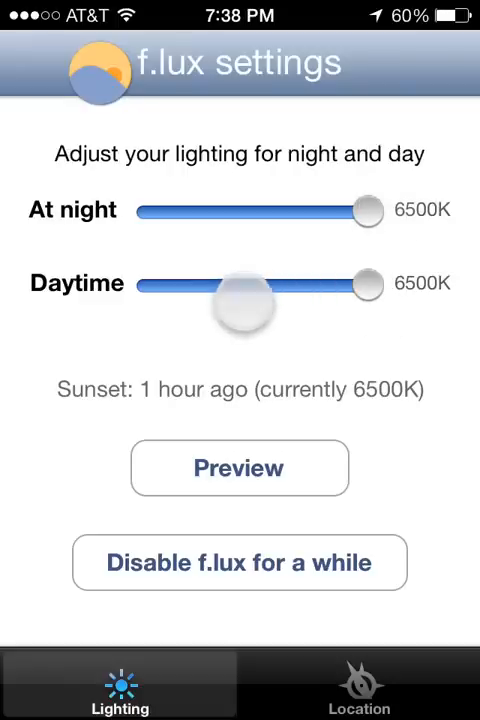
drag(368, 210, 214, 210)
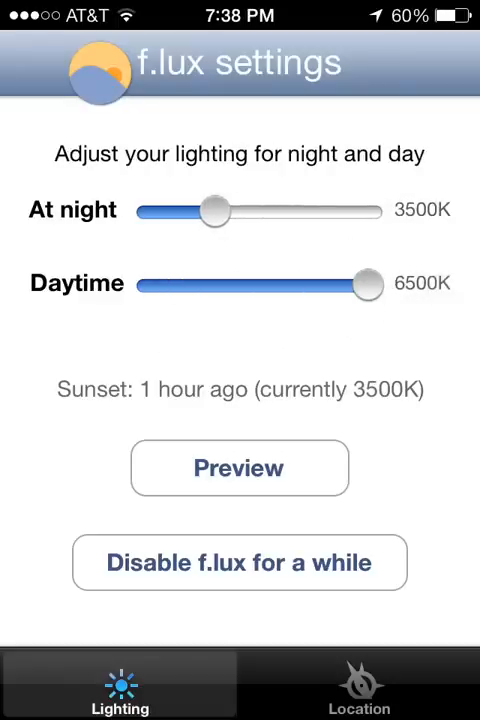
drag(215, 211, 368, 211)
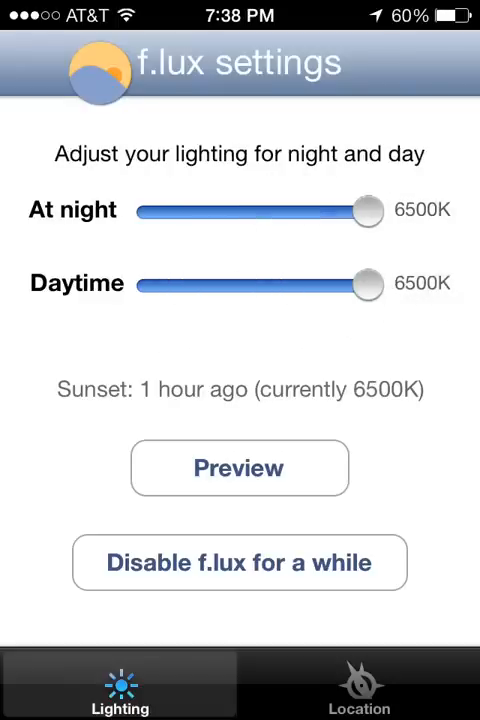
click(239, 562)
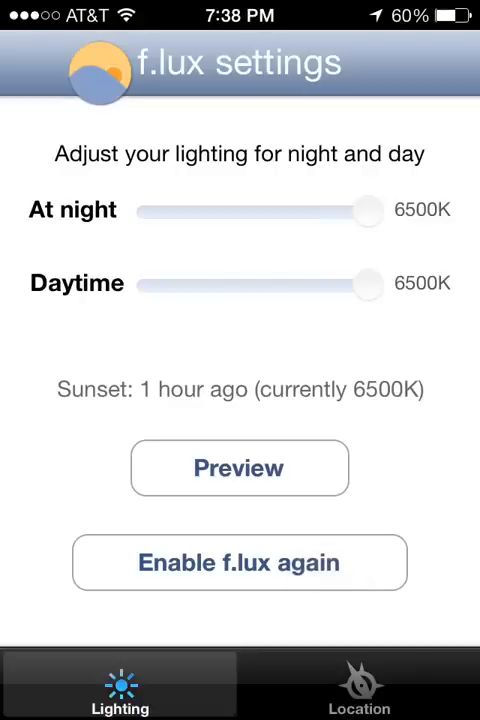
Step: Re-enable f.lux and view the Location map placing the device in Utah
click(239, 561)
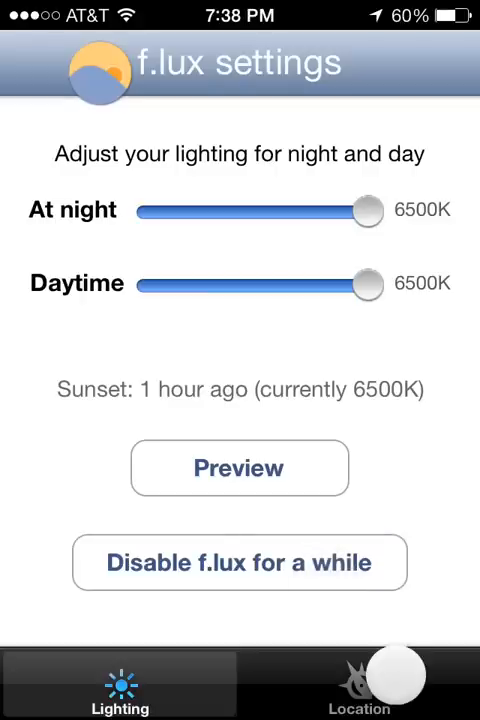
click(359, 683)
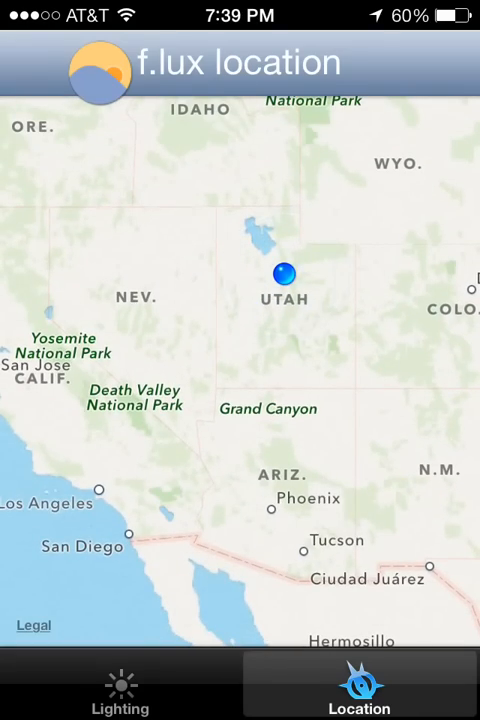
Step: Return to Lighting and push the night slider to its 6500K maximum
click(120, 685)
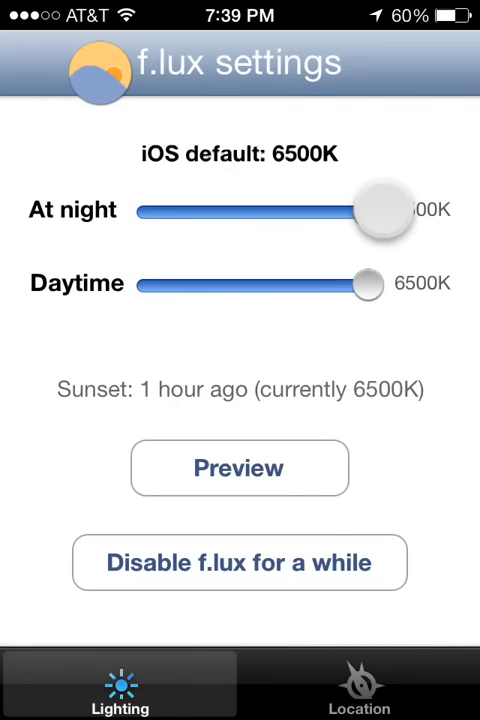
drag(385, 209, 365, 209)
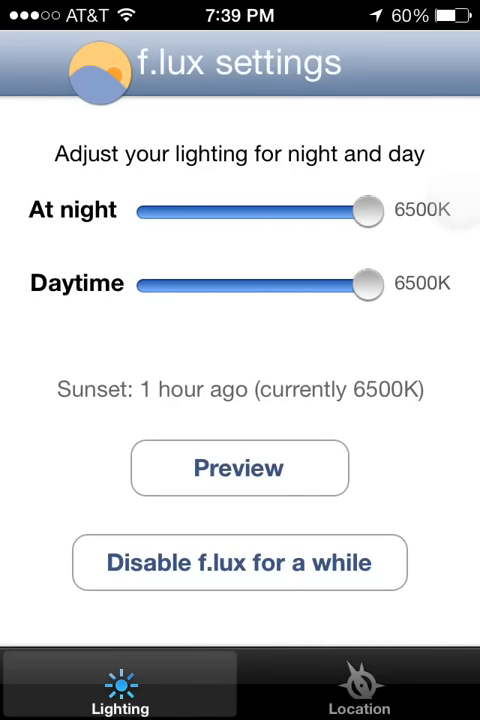